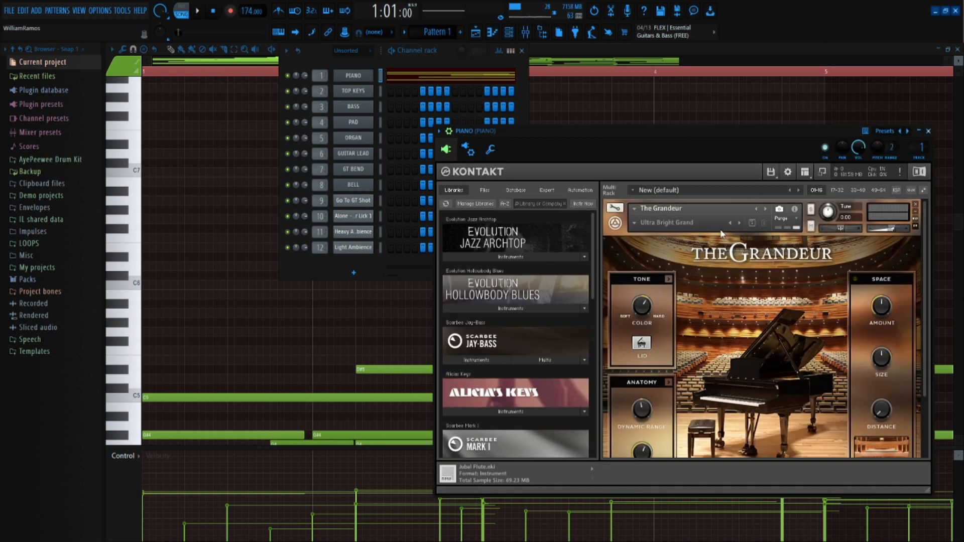
mouse_move(890, 232)
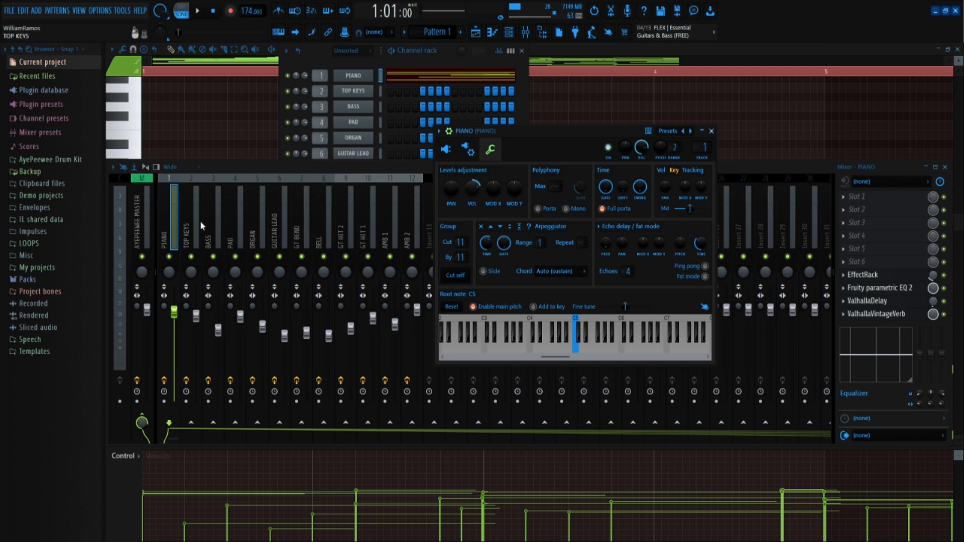
Review the PIANO insert's ValhallaVintageVerb and EffectRack, then close the effect rack window
click(878, 314)
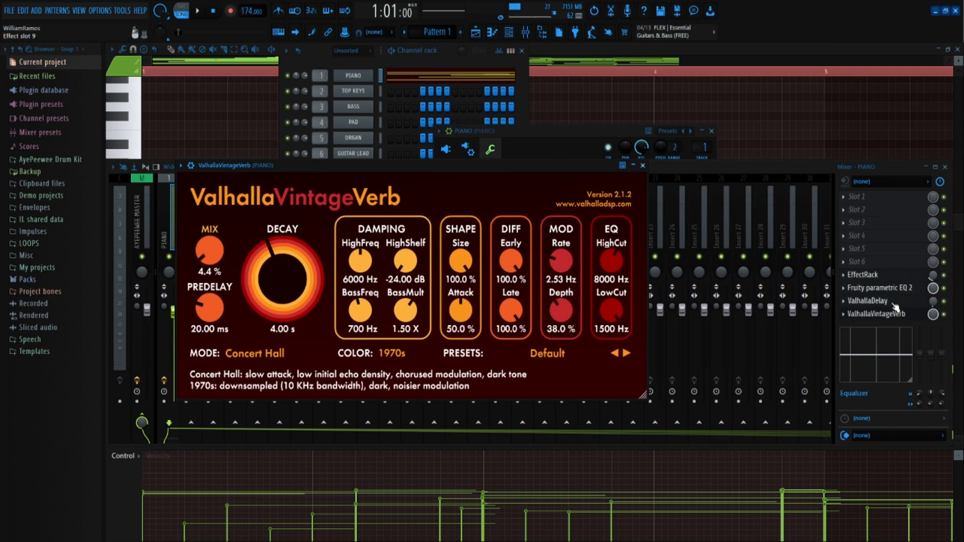
click(879, 288)
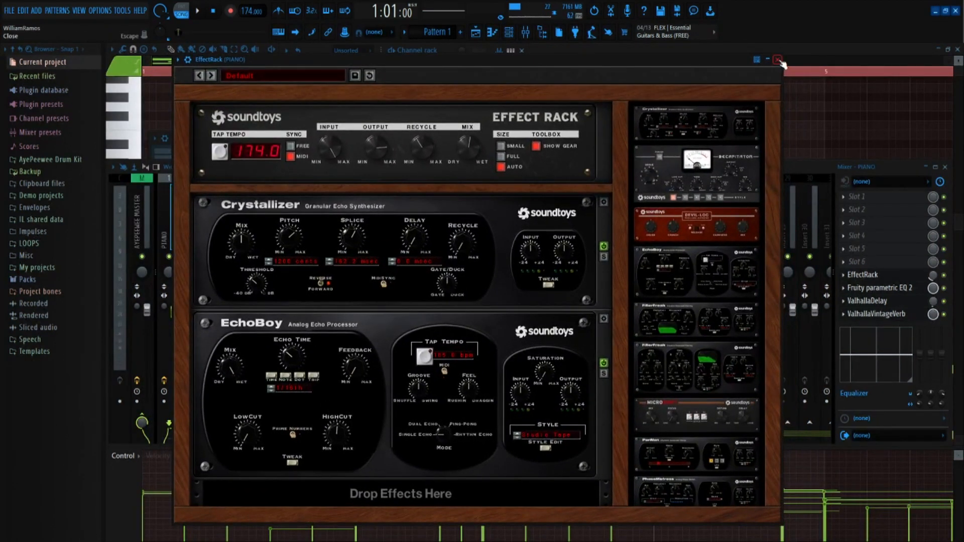
click(778, 60)
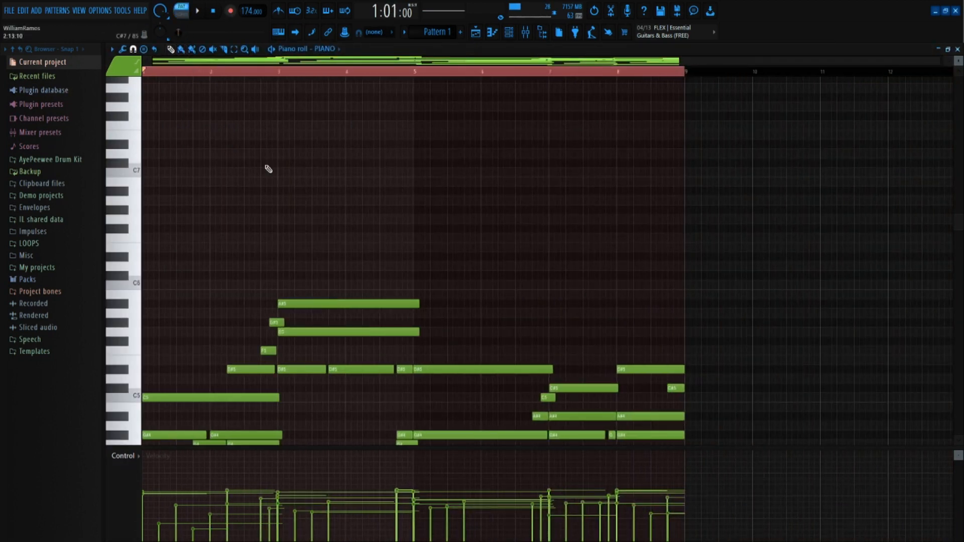
Show Pattern 4's PAD chords in the piano roll with the Channel rack open
click(196, 10)
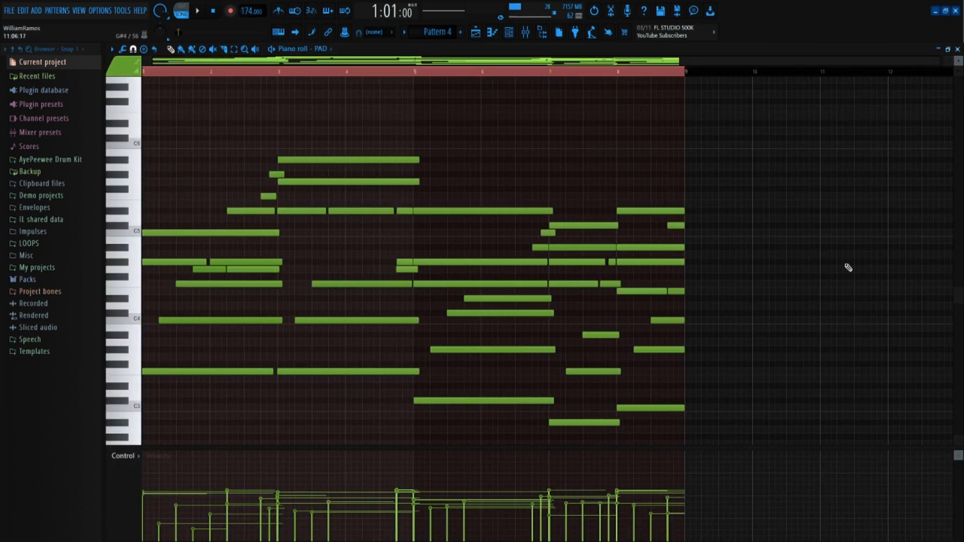
click(195, 10)
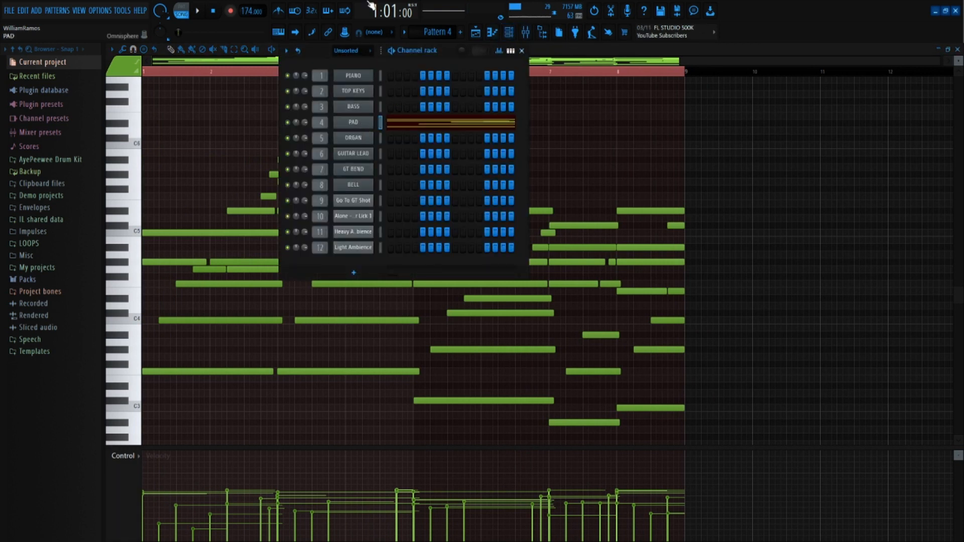
Review PAD's Omnisphere Pillowy Pad Piano patch, then show the playlist behind its ValhallaVintageVerb
click(353, 123)
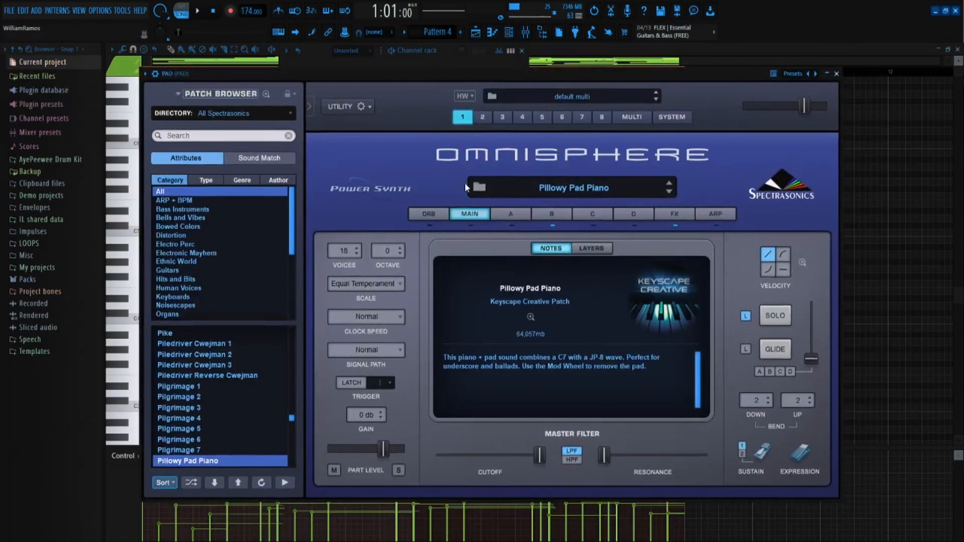
mouse_move(449, 211)
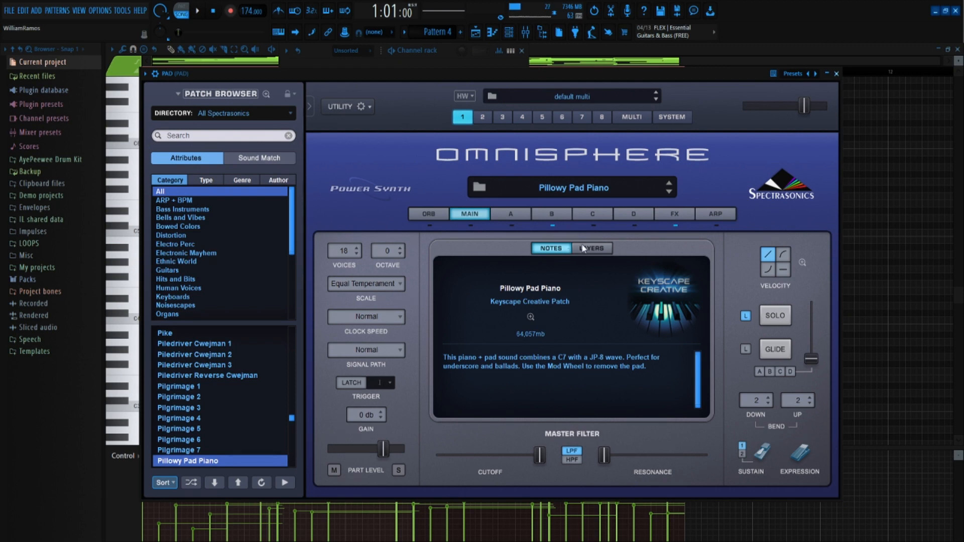
click(591, 247)
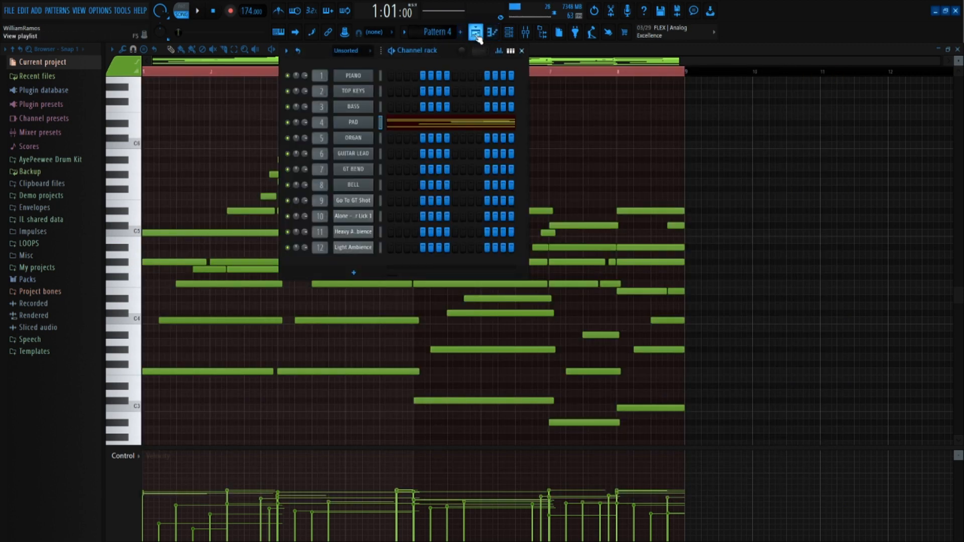
click(477, 32)
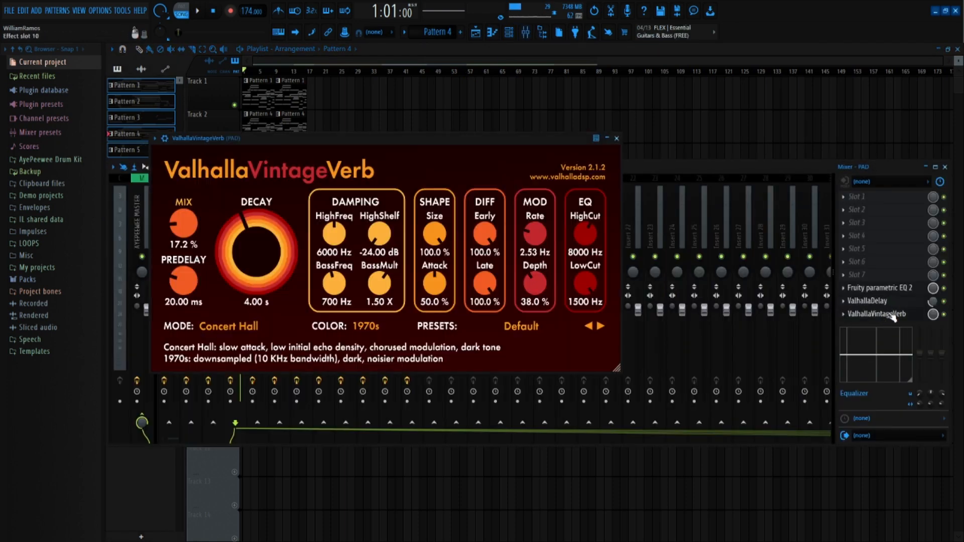
Close the PAD reverb and Mixer to show TOP KEYS' Pattern 2 melody notes
click(880, 288)
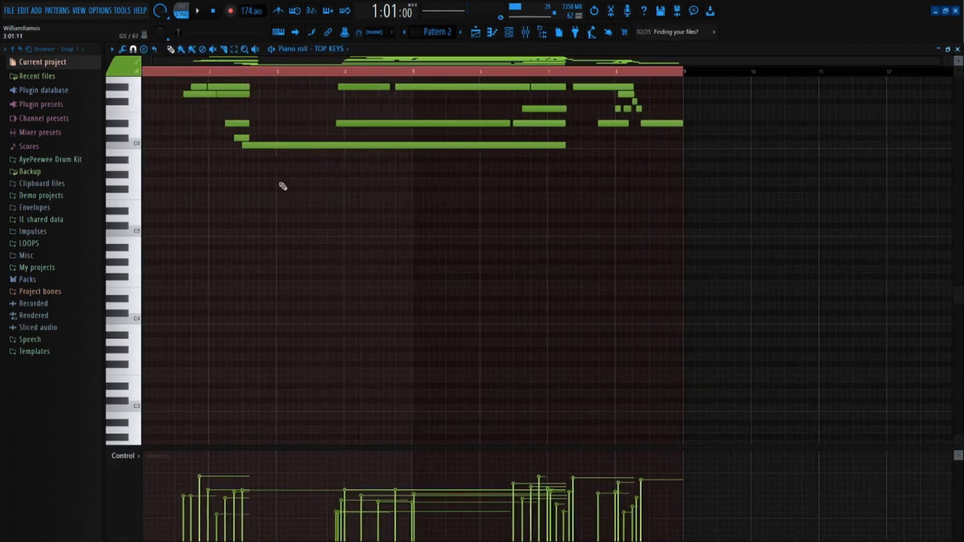
Switch to the Playlist arrangement, leaving only Tracks 1–4 unmuted
click(196, 11)
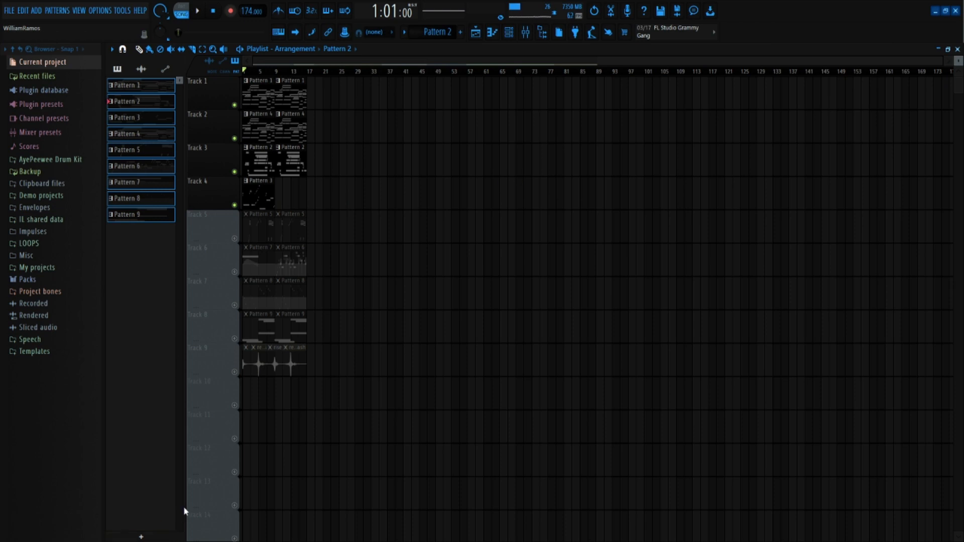
mouse_move(325, 201)
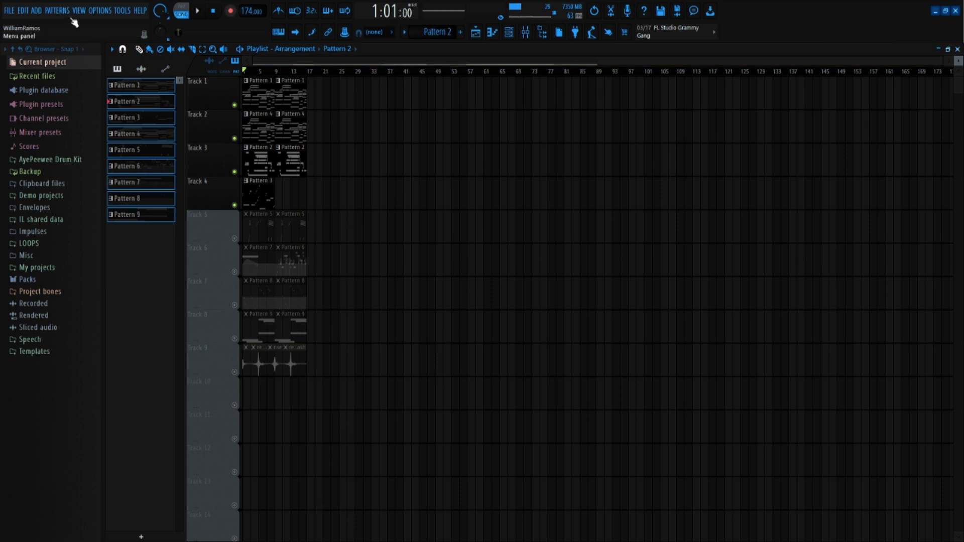
mouse_move(381, 189)
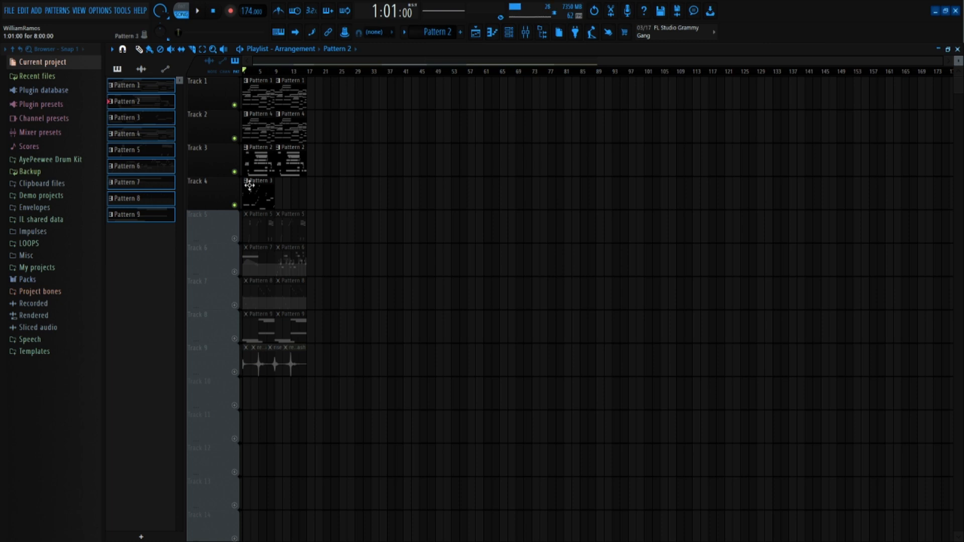
Play and stop the arrangement, unmute Track 5 for ORGAN, and bring up the Channel rack
click(196, 11)
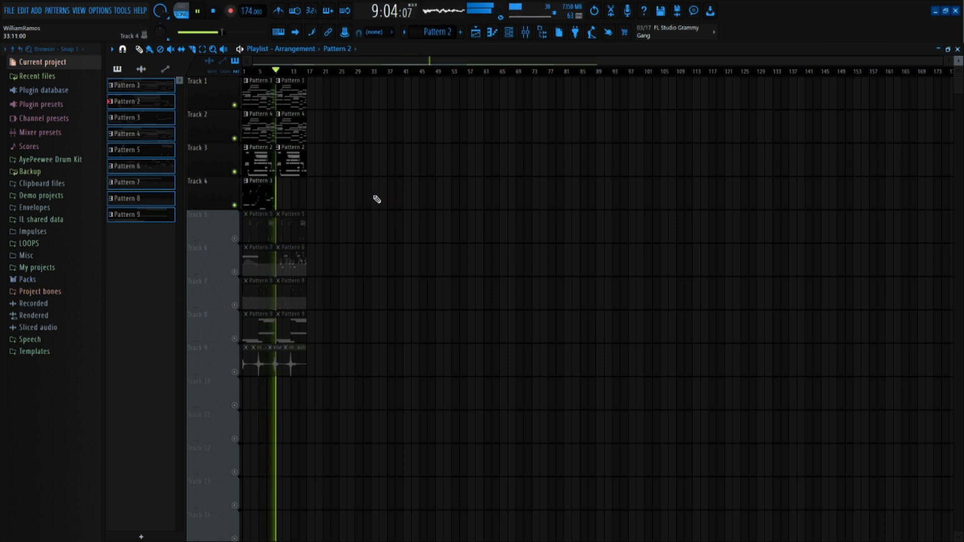
click(212, 10)
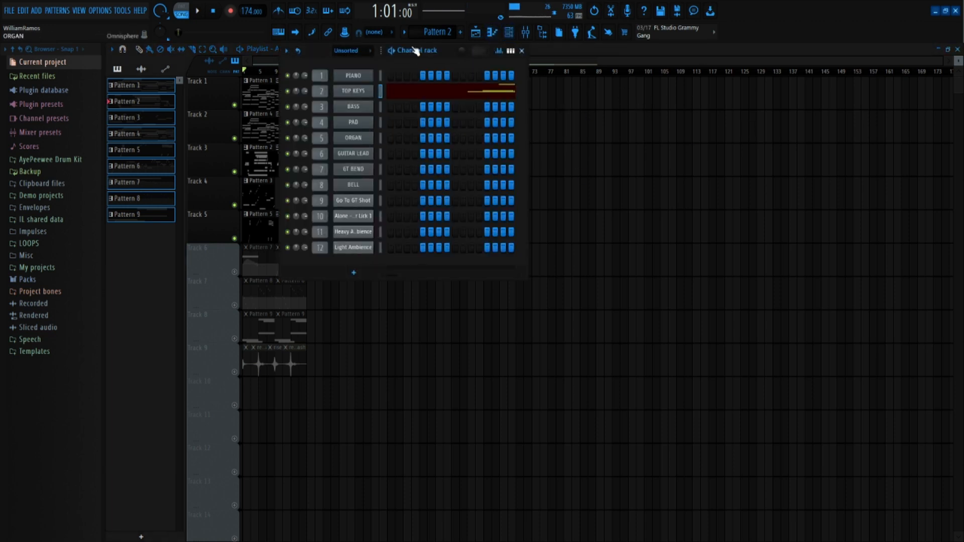
Open the ORGAN channel's Omnisphere showing the Go To This Church organ patch
click(353, 138)
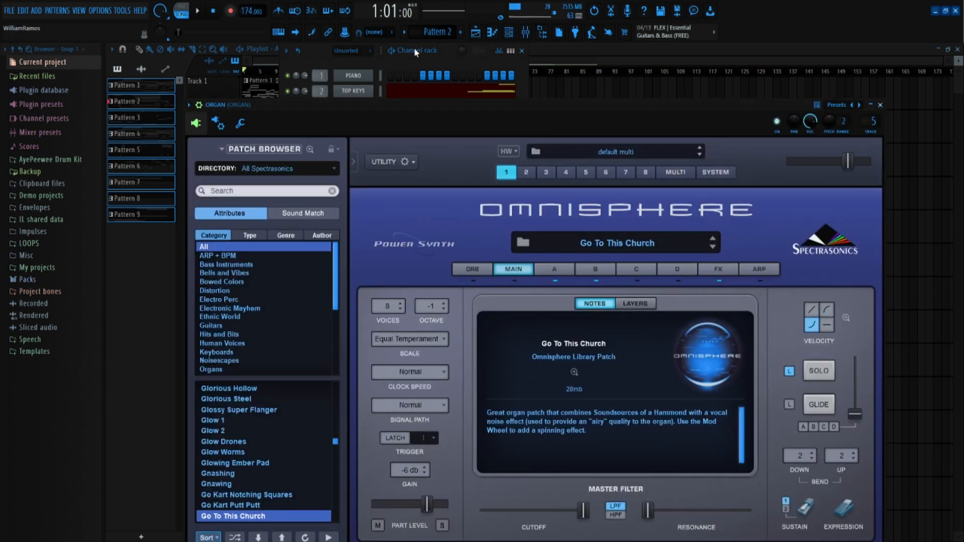
mouse_move(273, 520)
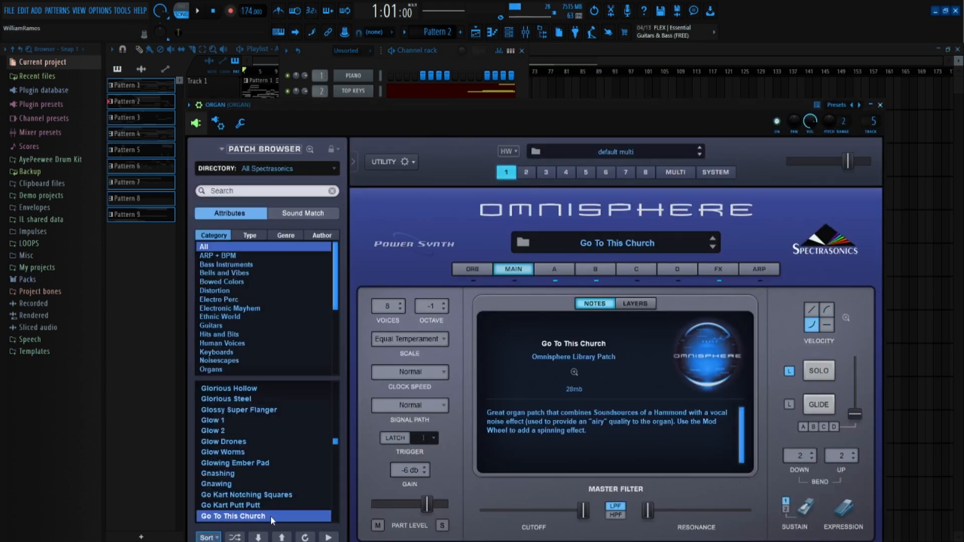
mouse_move(256, 505)
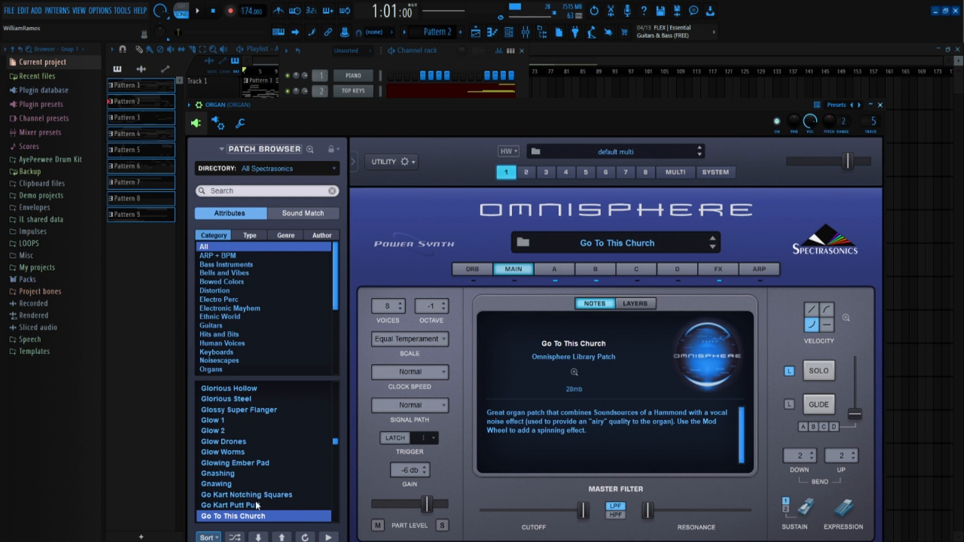
mouse_move(224, 523)
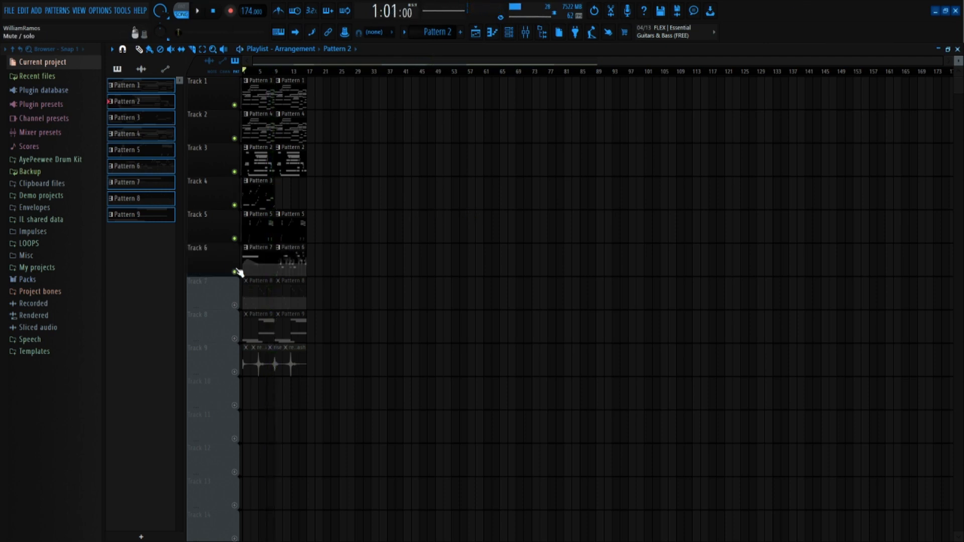
Solo Track 6, play and stop it, then reopen the Channel rack
click(234, 272)
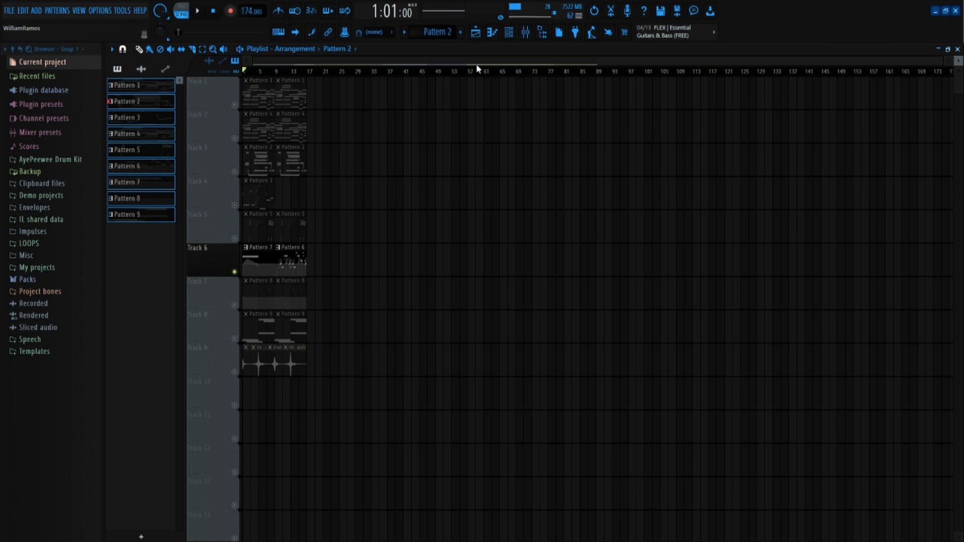
click(196, 11)
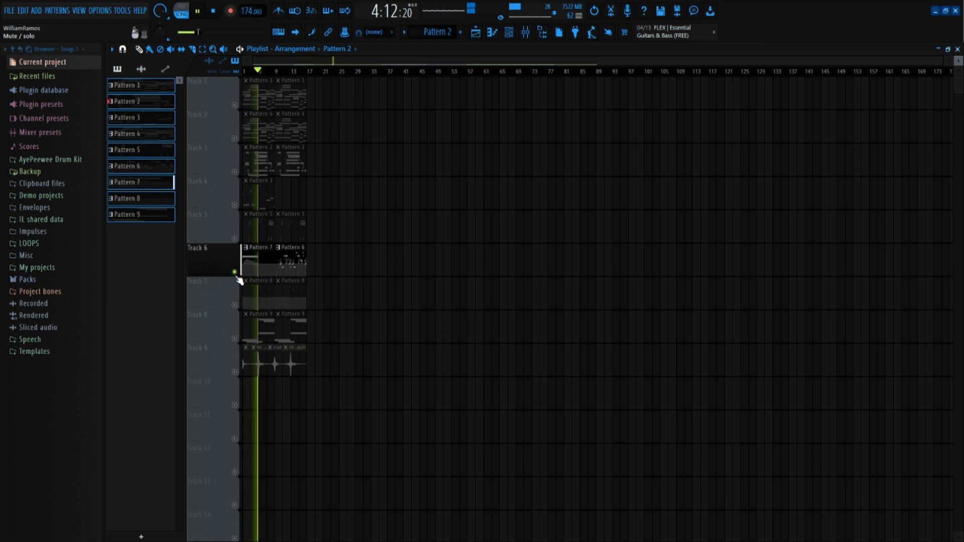
click(196, 11)
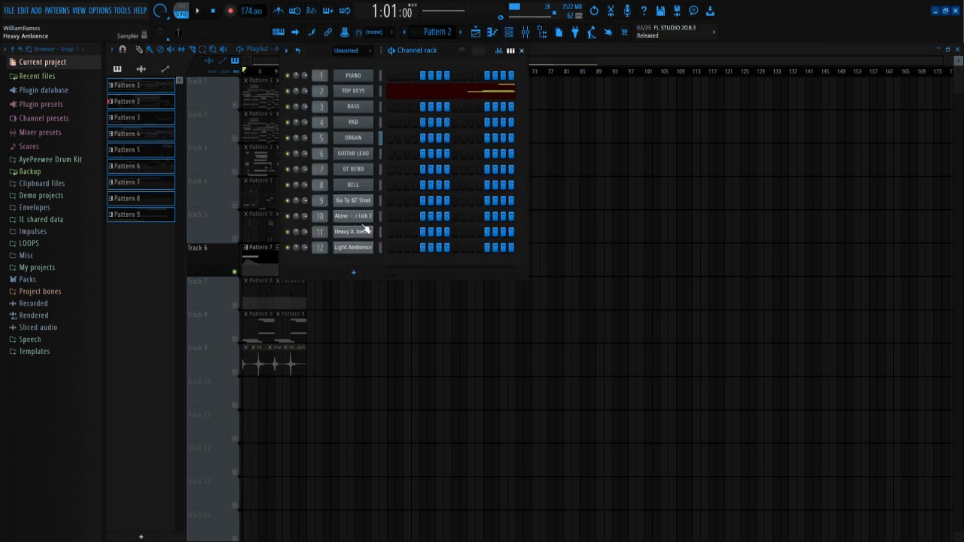
Review GT BEND's Kontakt guitar, close it, and open GUITAR LEAD's Ample Guitar LP instrument
click(353, 107)
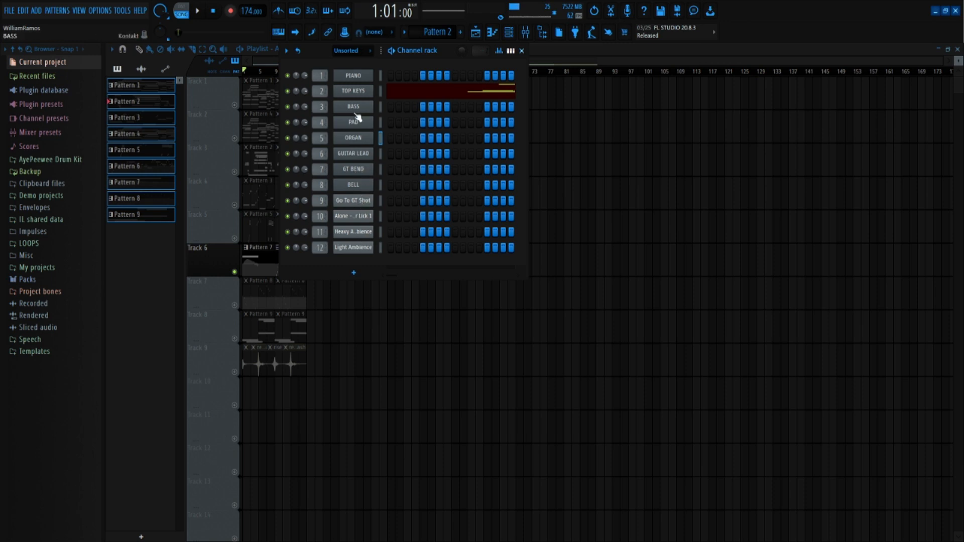
click(352, 169)
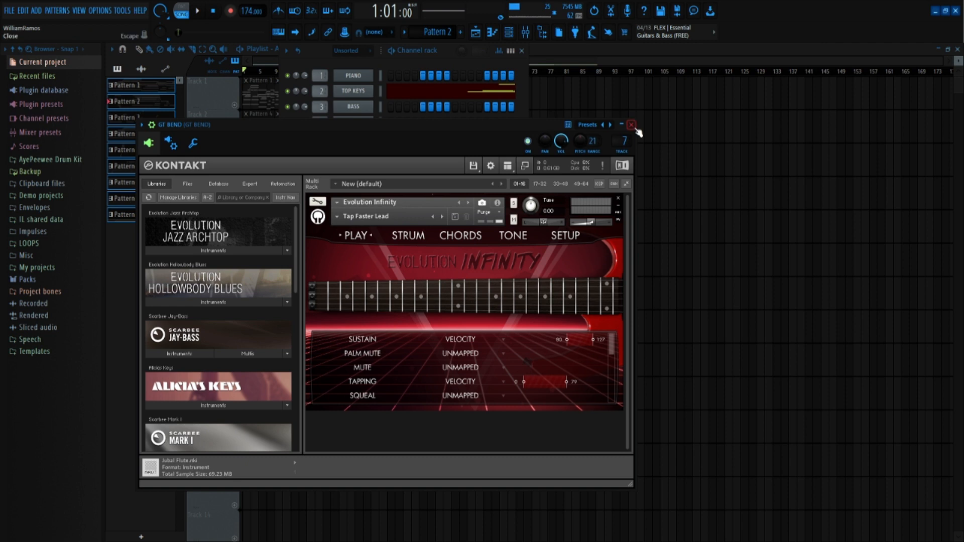
click(633, 132)
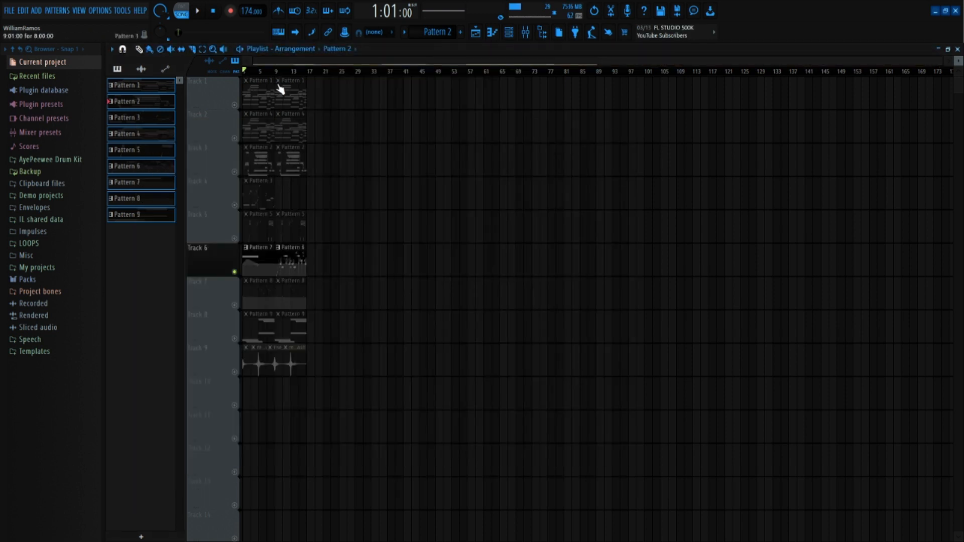
click(507, 32)
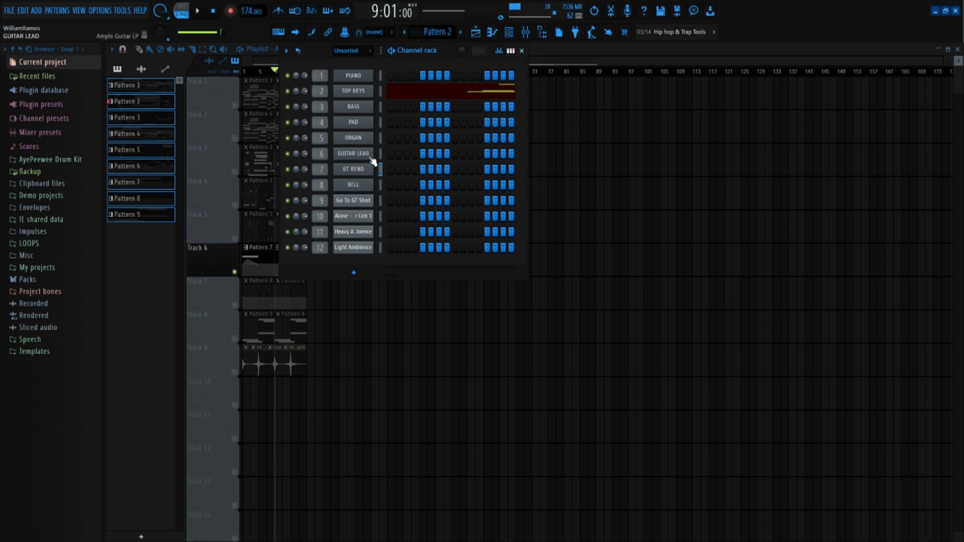
click(352, 153)
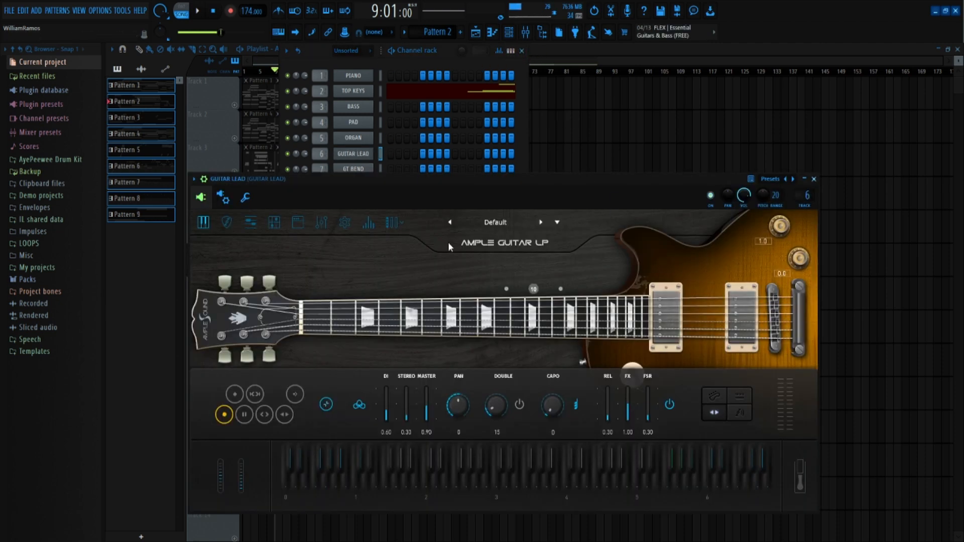
mouse_move(815, 179)
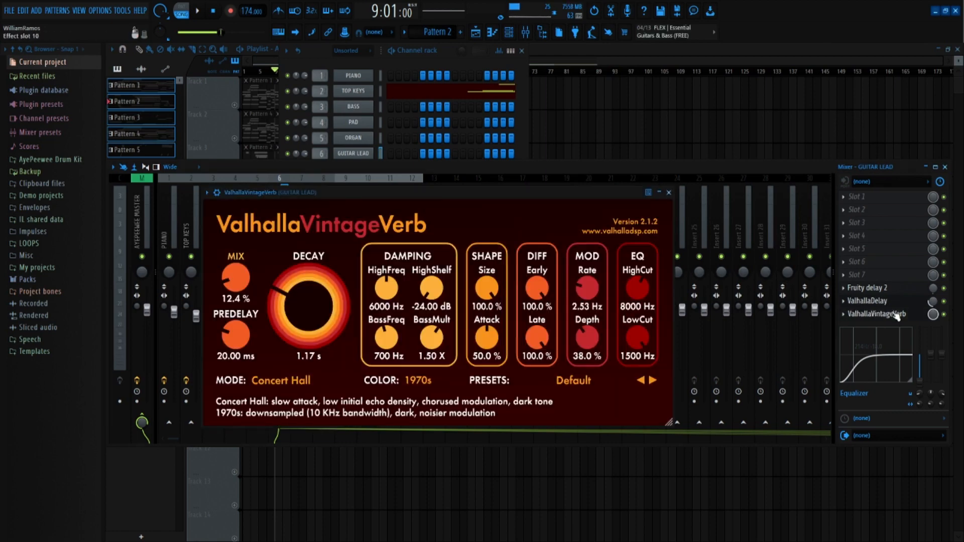
Close GUITAR LEAD's ValhallaVintageVerb and the Mixer, returning to the Playlist
click(668, 192)
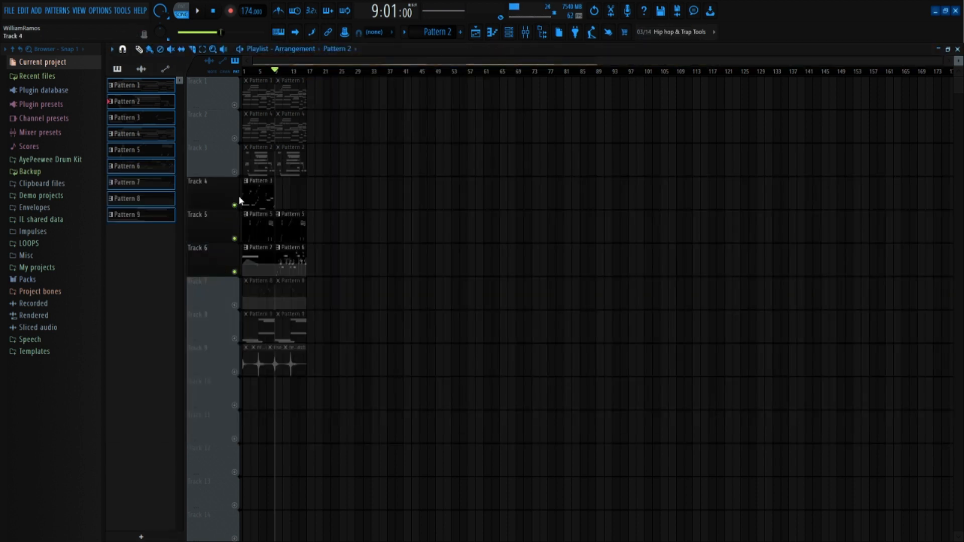
Unmute Track 7 in the Playlist so Tracks 1–7 play, keeping Tracks 8 and 9 muted
click(196, 11)
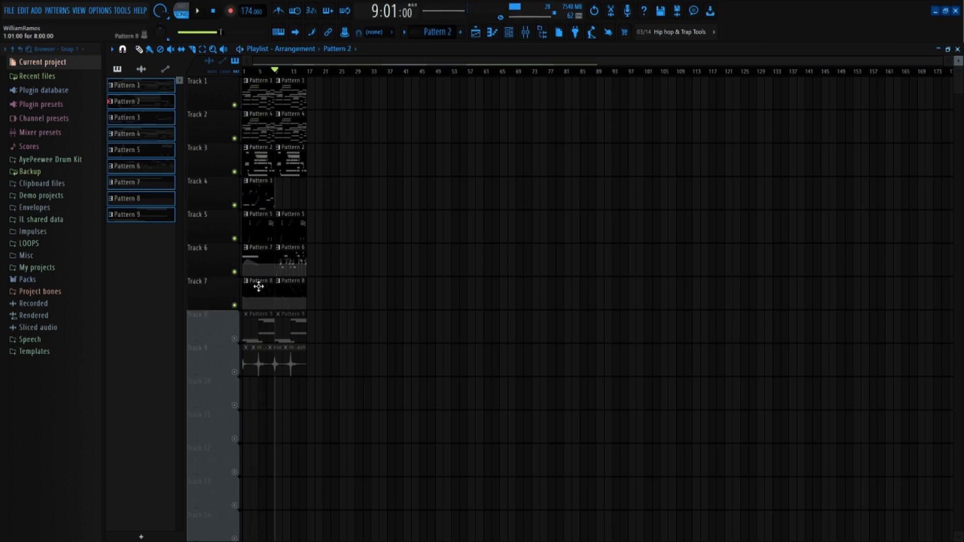
click(510, 32)
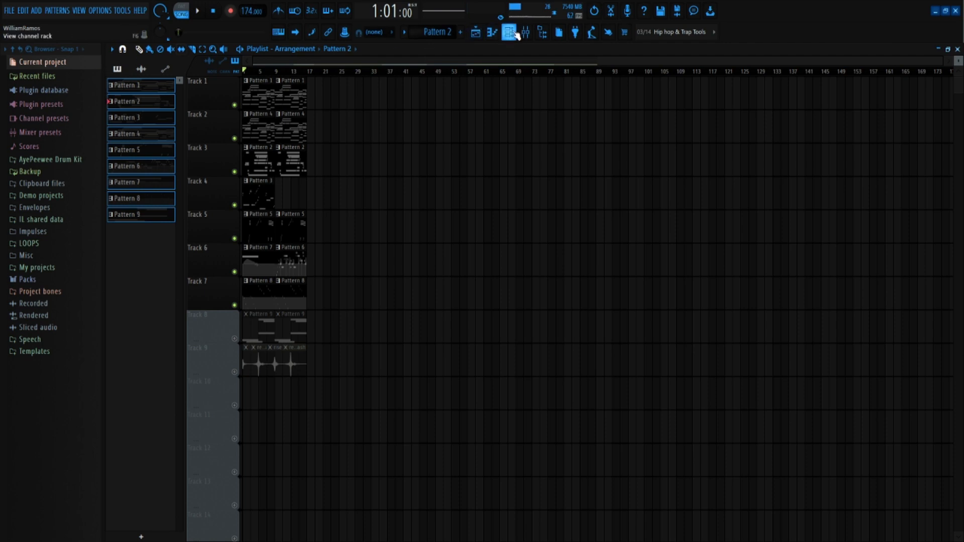
click(507, 32)
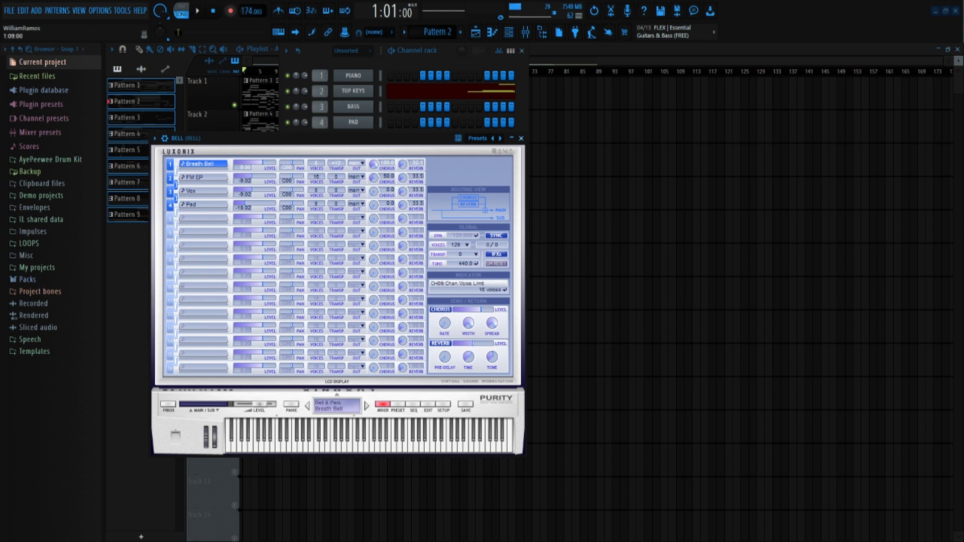
click(521, 138)
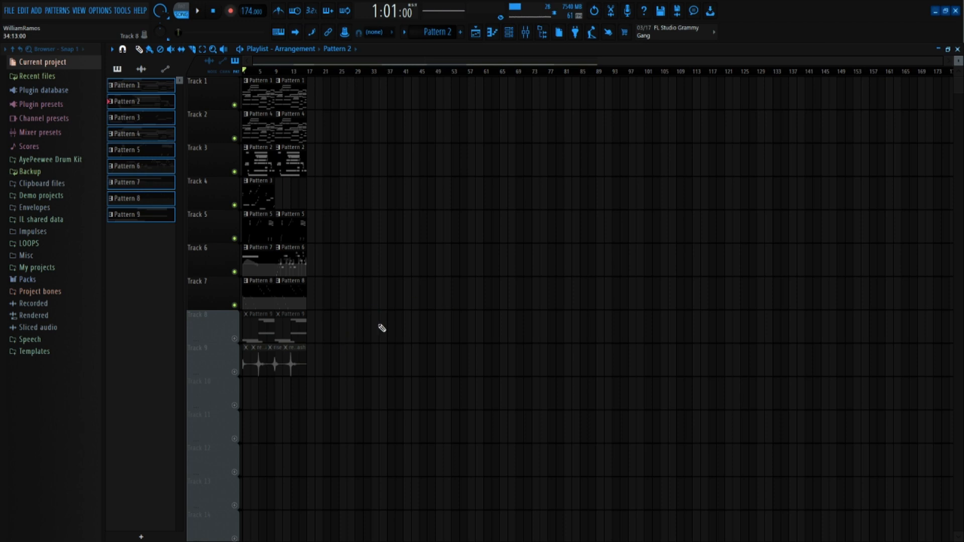
Start playback and unmute Track 8 in the Playlist
click(196, 10)
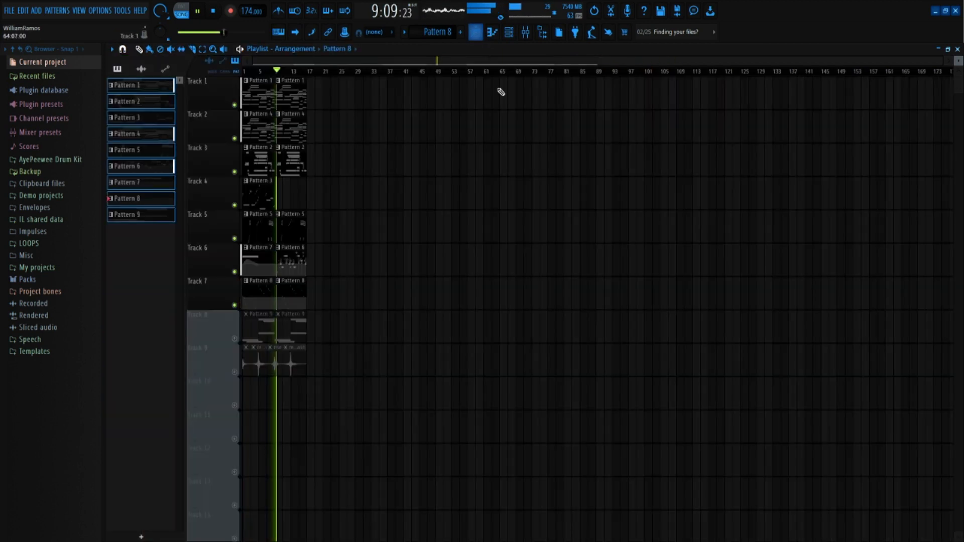
click(213, 11)
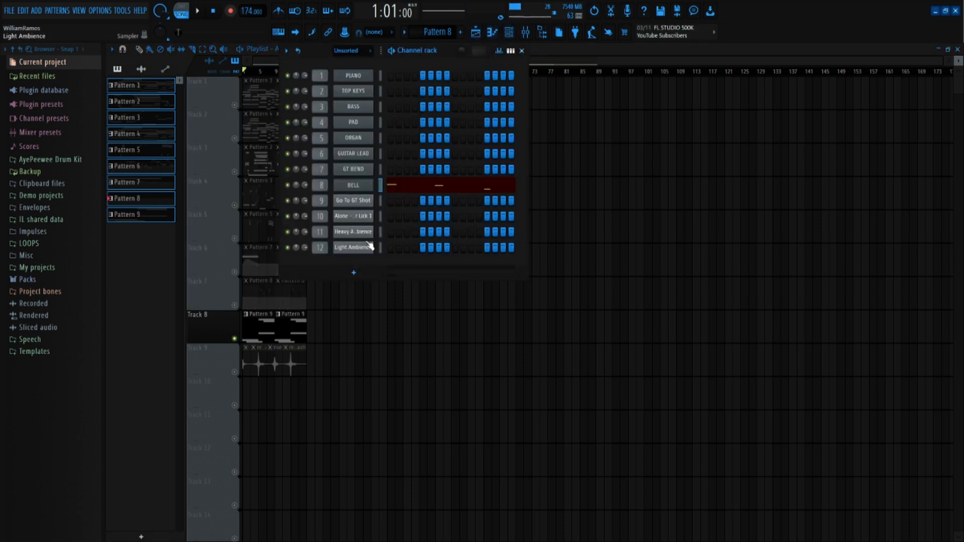
Play the song and unmute Track 9 via its mute LED
click(196, 10)
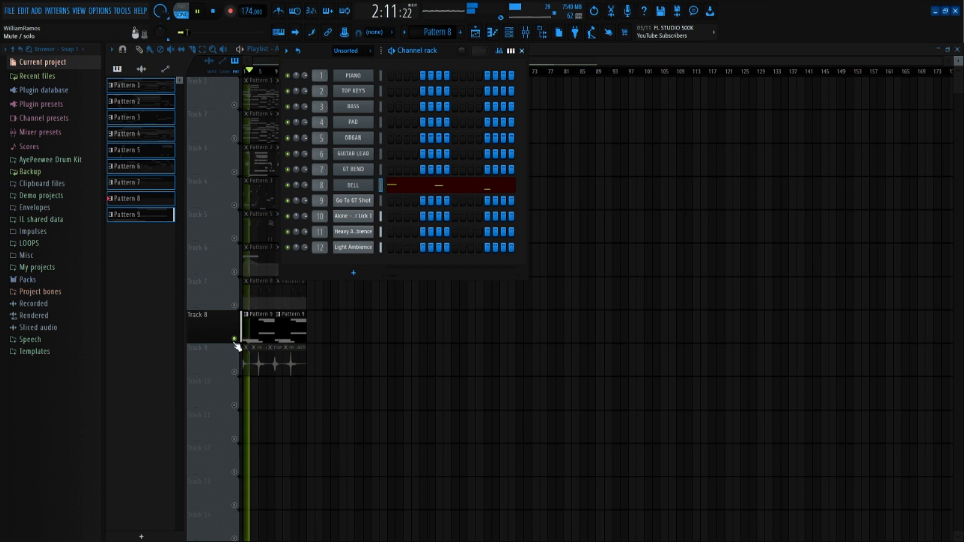
click(521, 50)
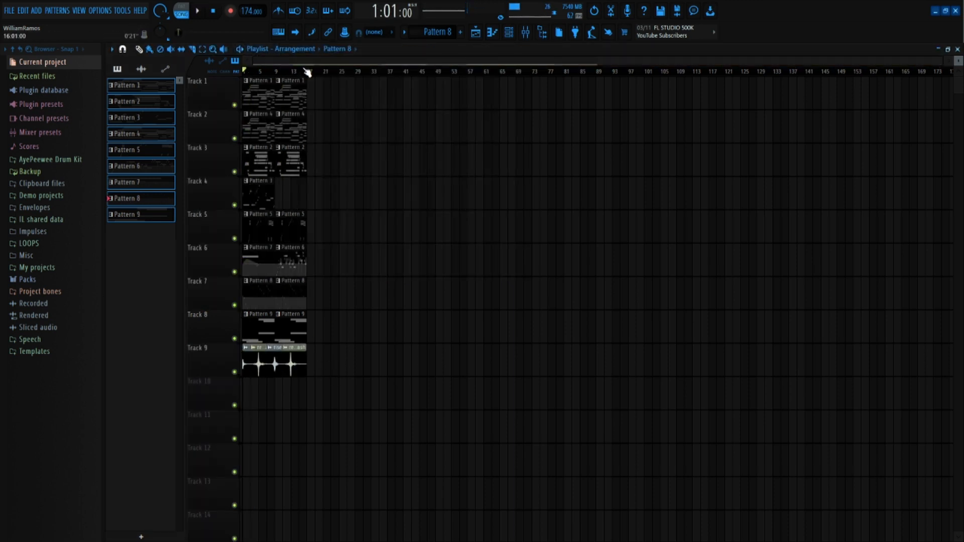
Play all nine tracks through, stop, and show the Mixer on the BELL insert
click(197, 11)
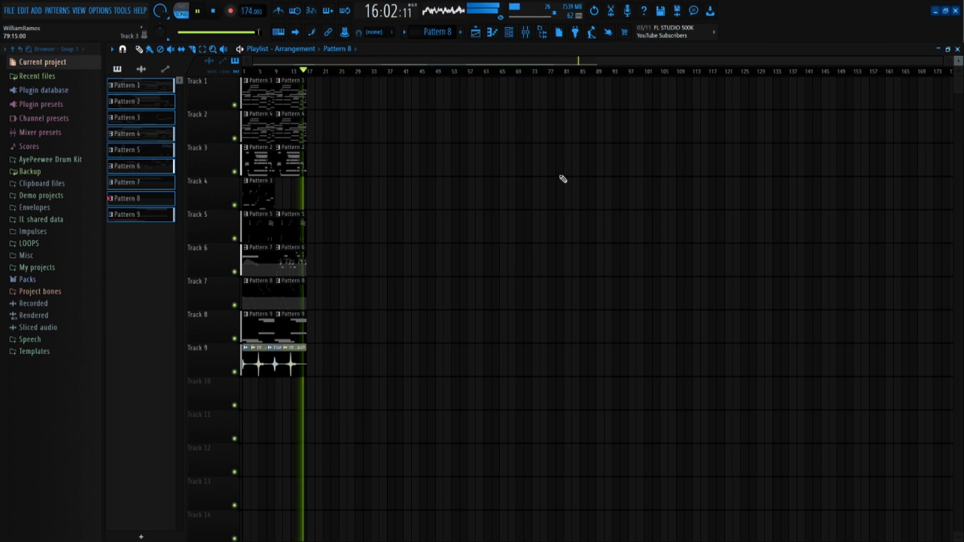
click(211, 12)
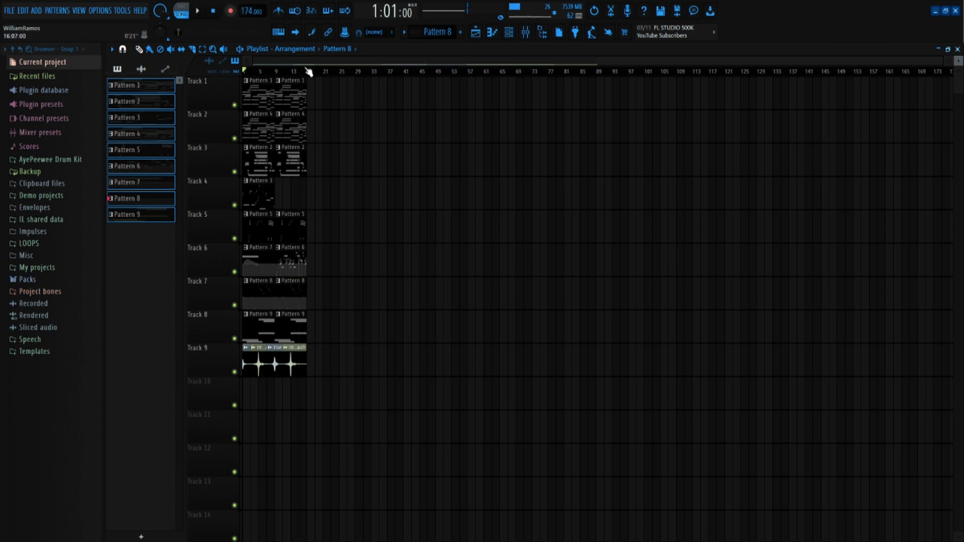
click(521, 32)
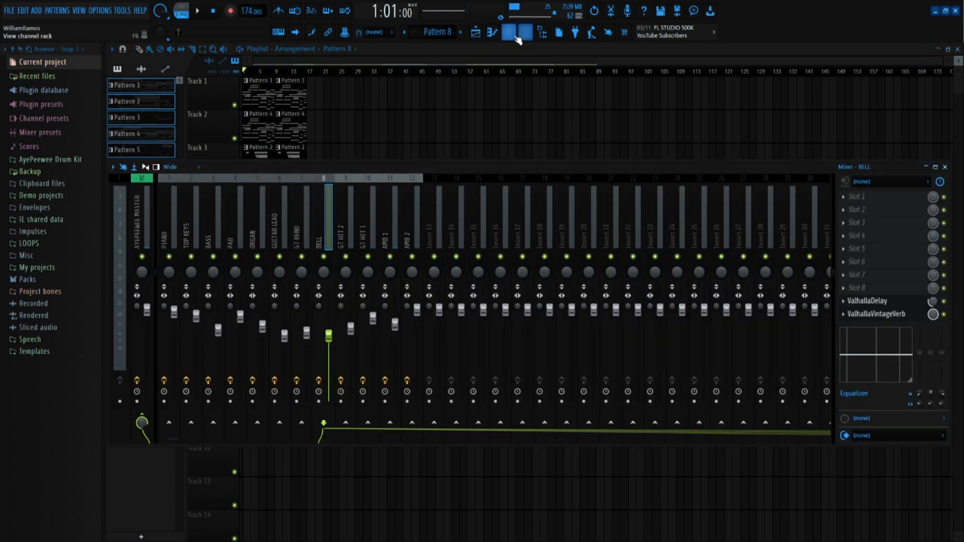
Close the Piano Roll, Channel Rack, BELL, ValhallaDelay, ValhallaVintageVerb and Parametric EQ 2 windows
click(523, 32)
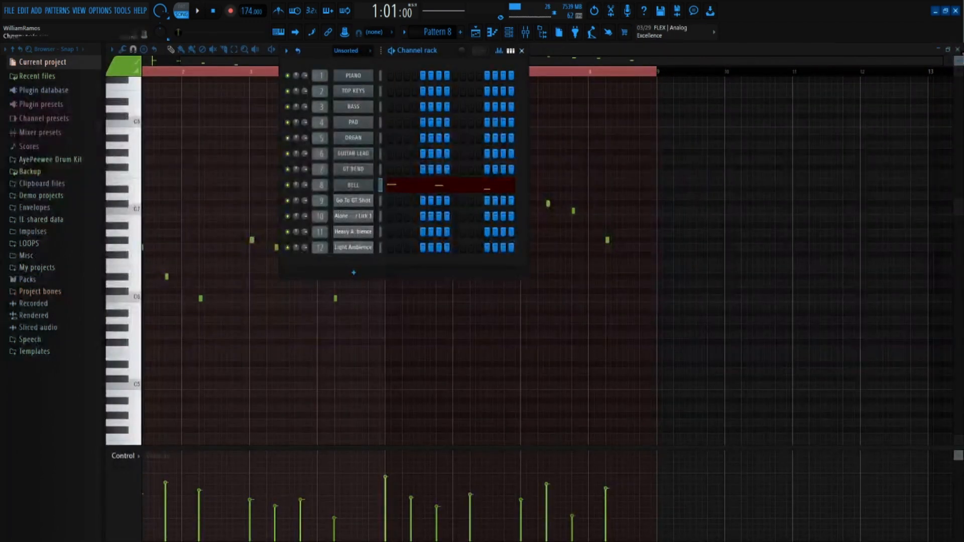
click(354, 184)
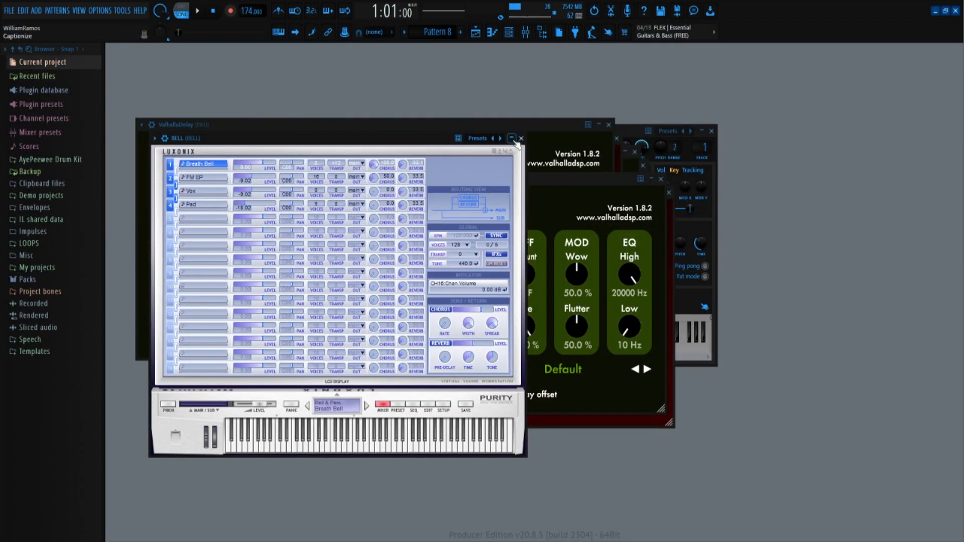
click(521, 138)
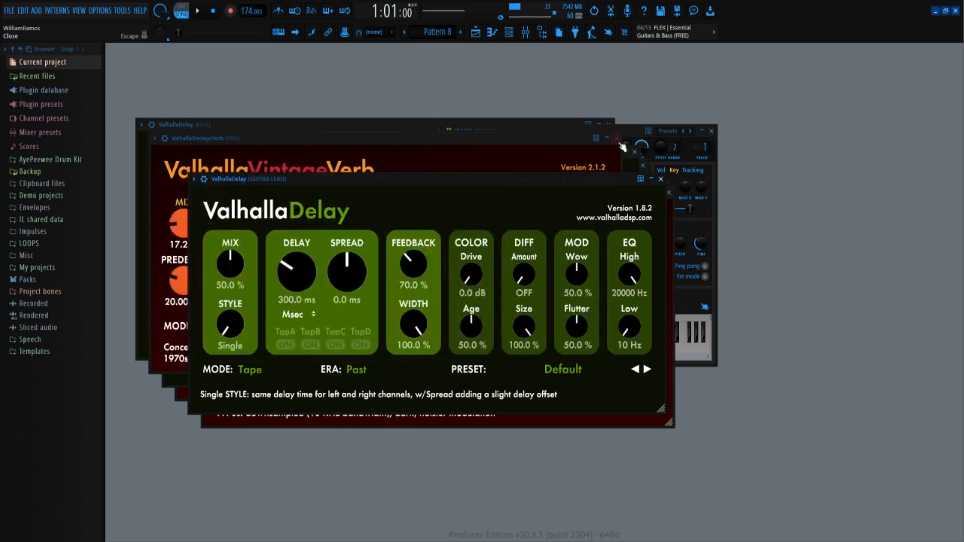
click(617, 154)
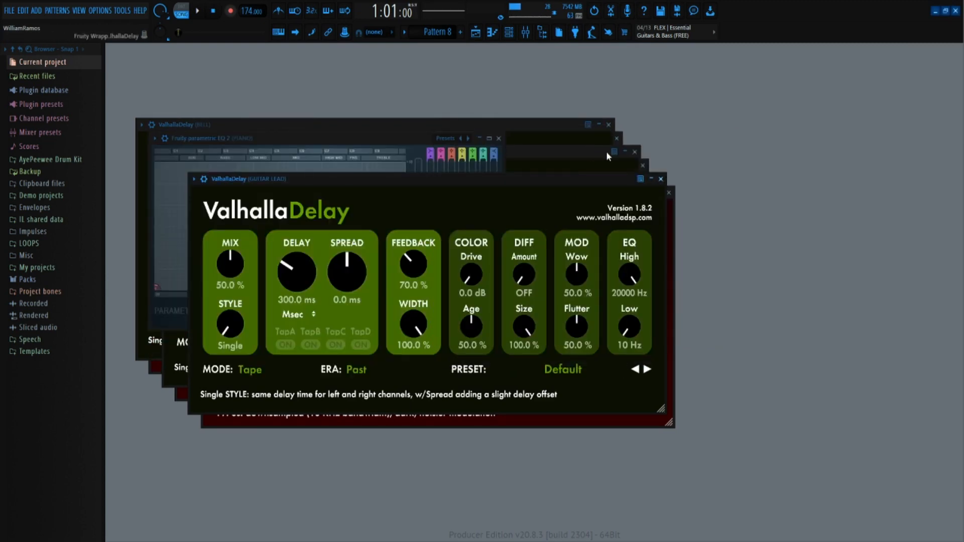
click(607, 124)
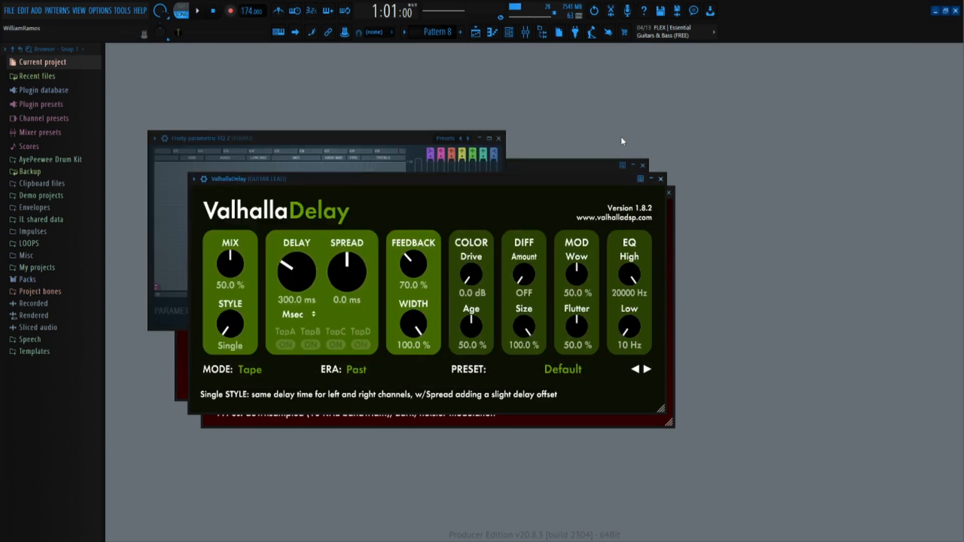
click(661, 178)
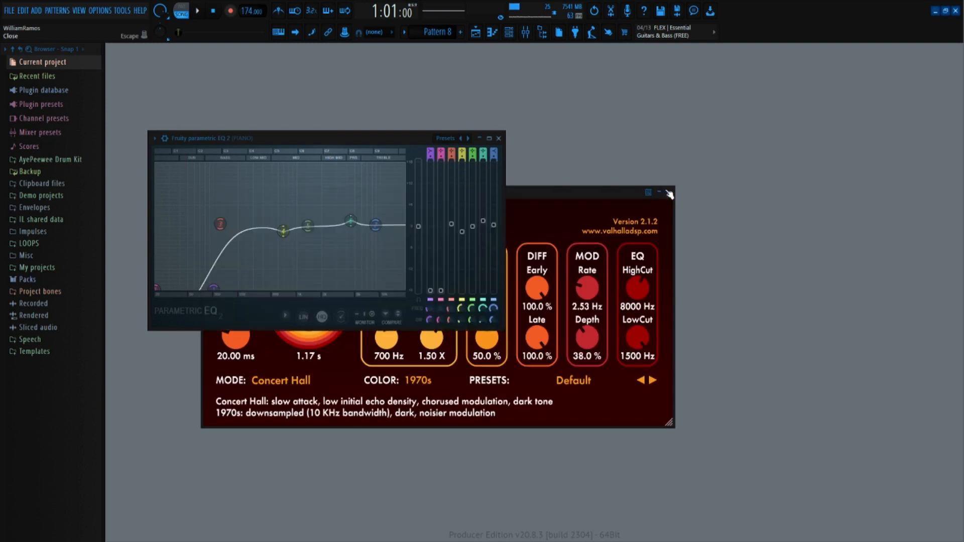
click(668, 192)
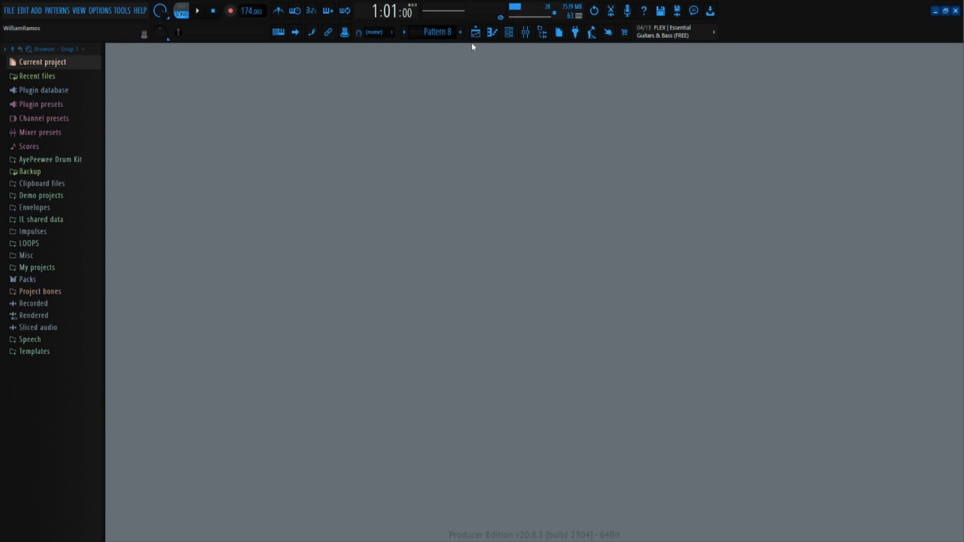
Reopen the Playlist showing all nine tracks, then play and stop from the start
click(277, 32)
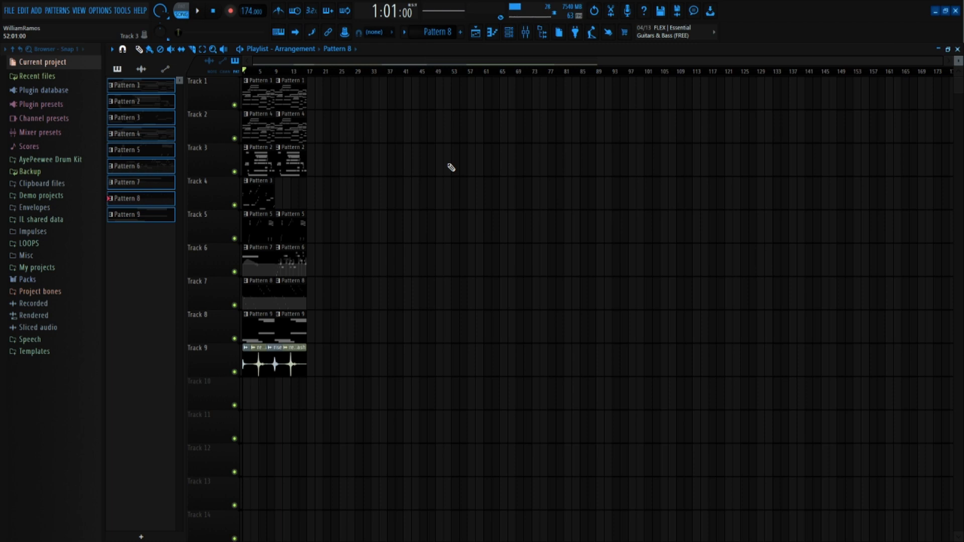
mouse_move(418, 177)
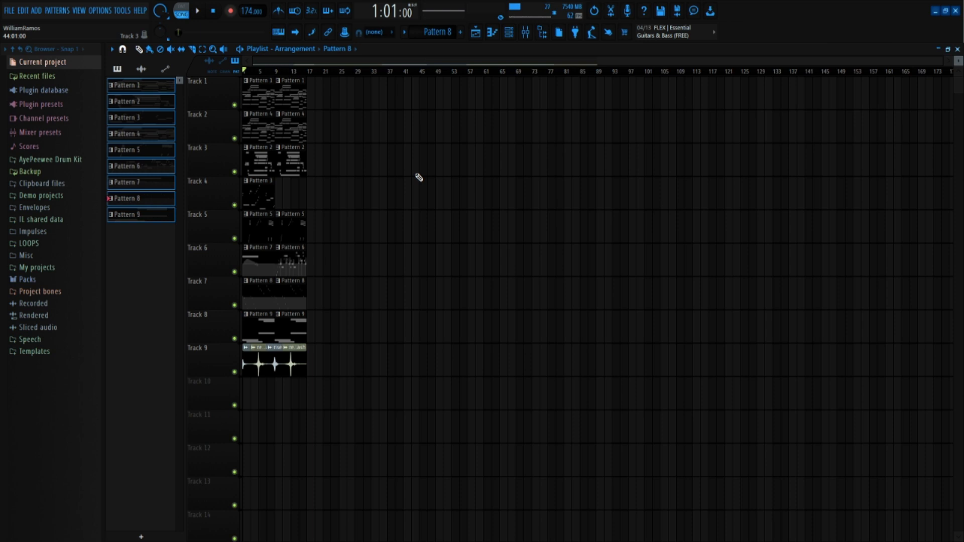
mouse_move(424, 80)
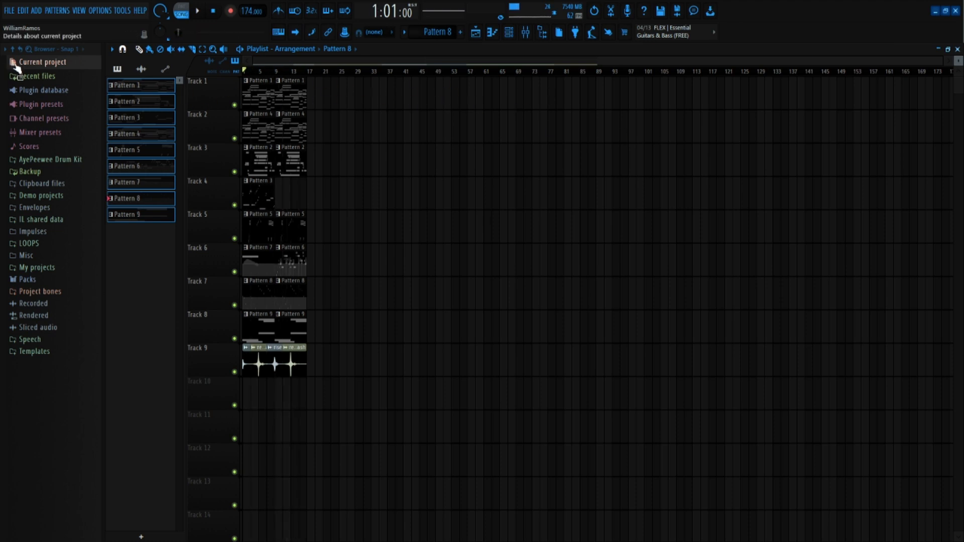
click(290, 70)
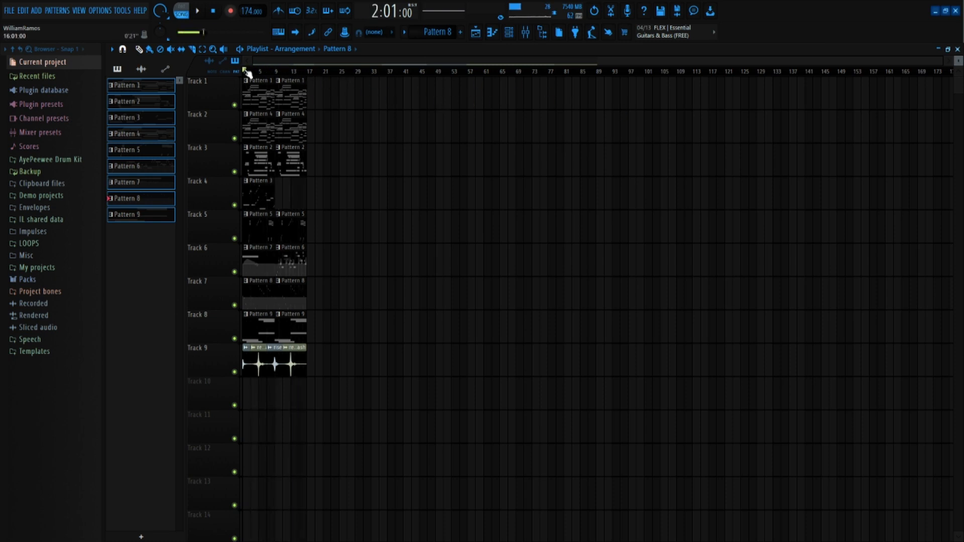
click(249, 93)
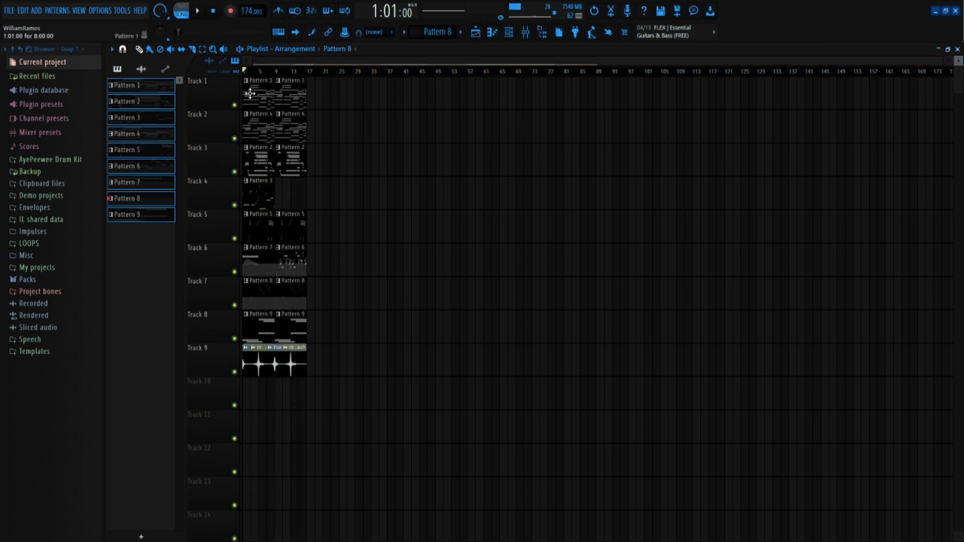
mouse_move(278, 10)
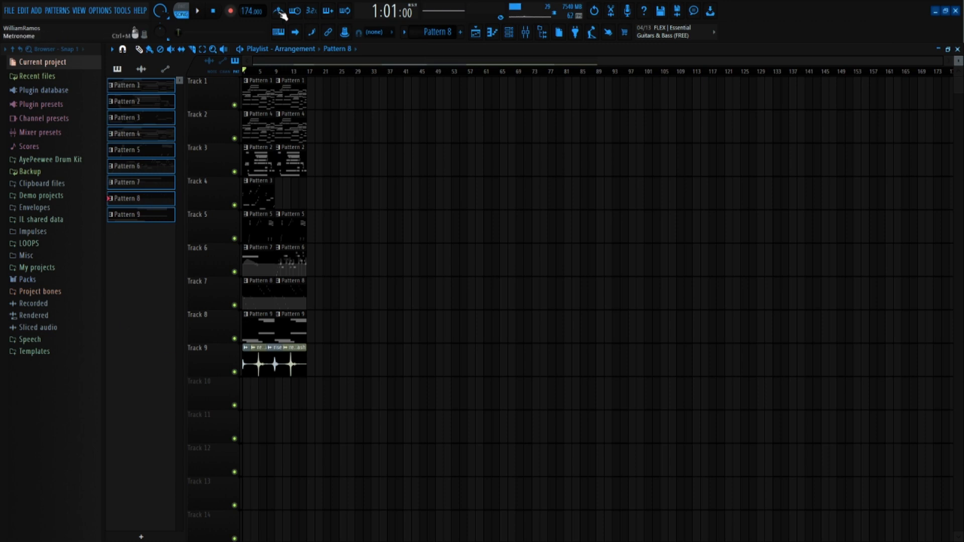